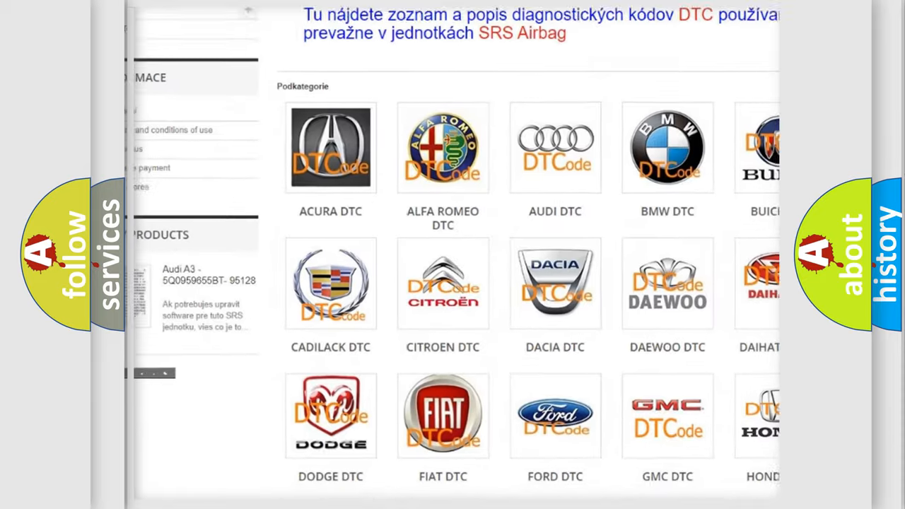
scroll("down", 3)
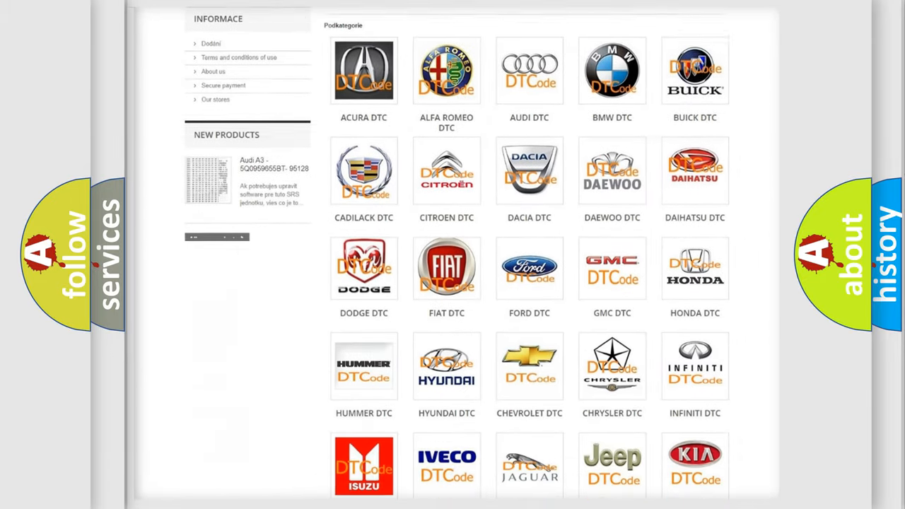
scroll("down", 3)
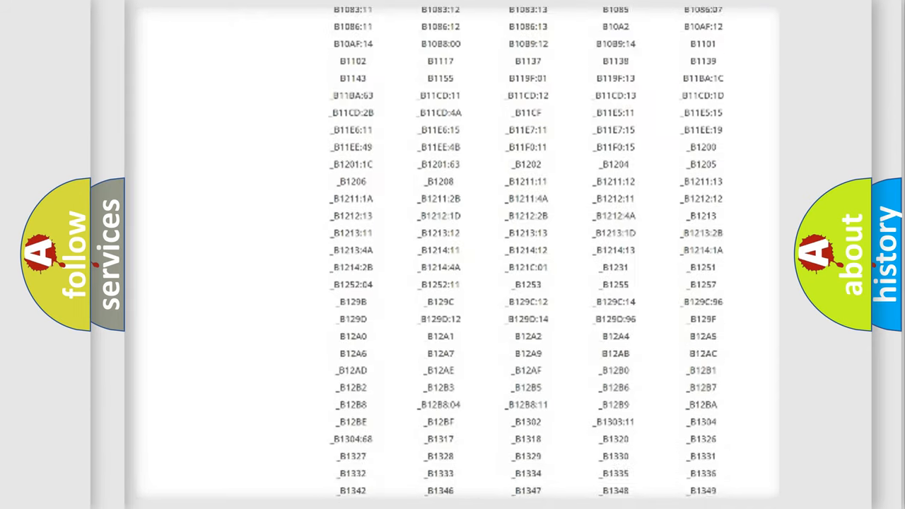
scroll("down", 3)
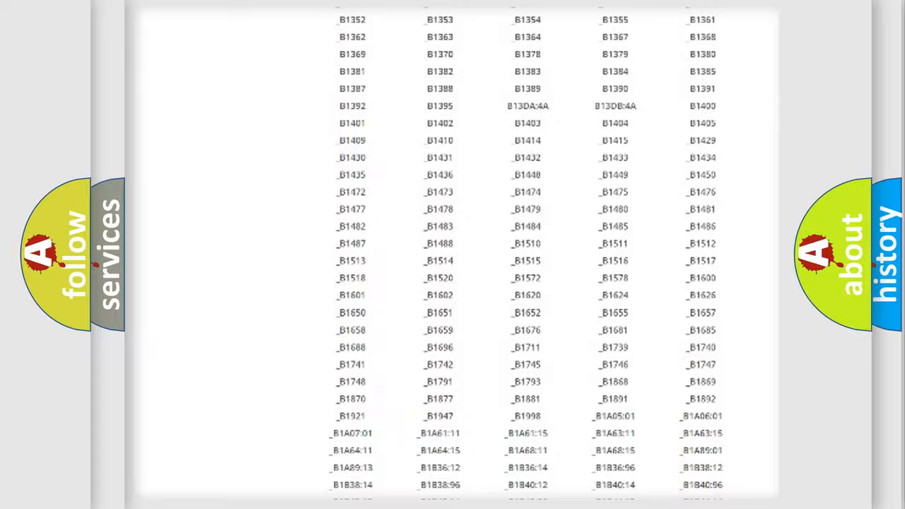
scroll("up", 3)
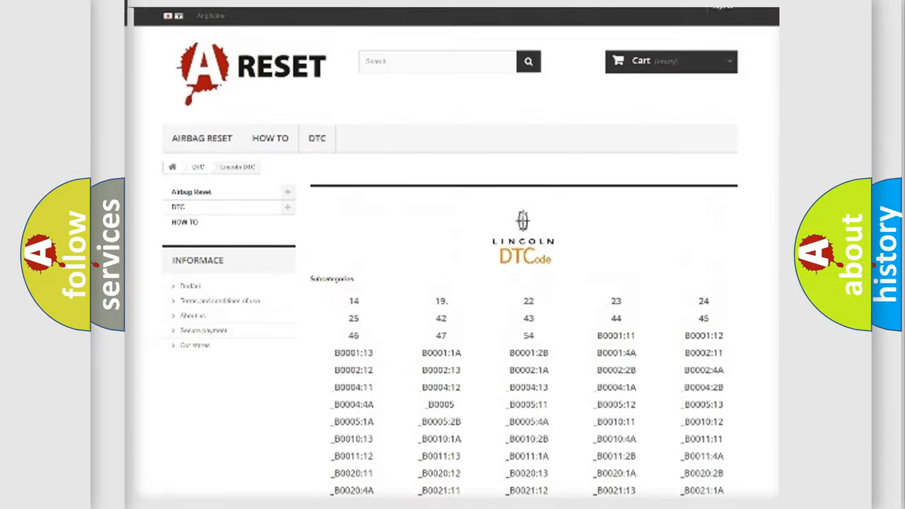